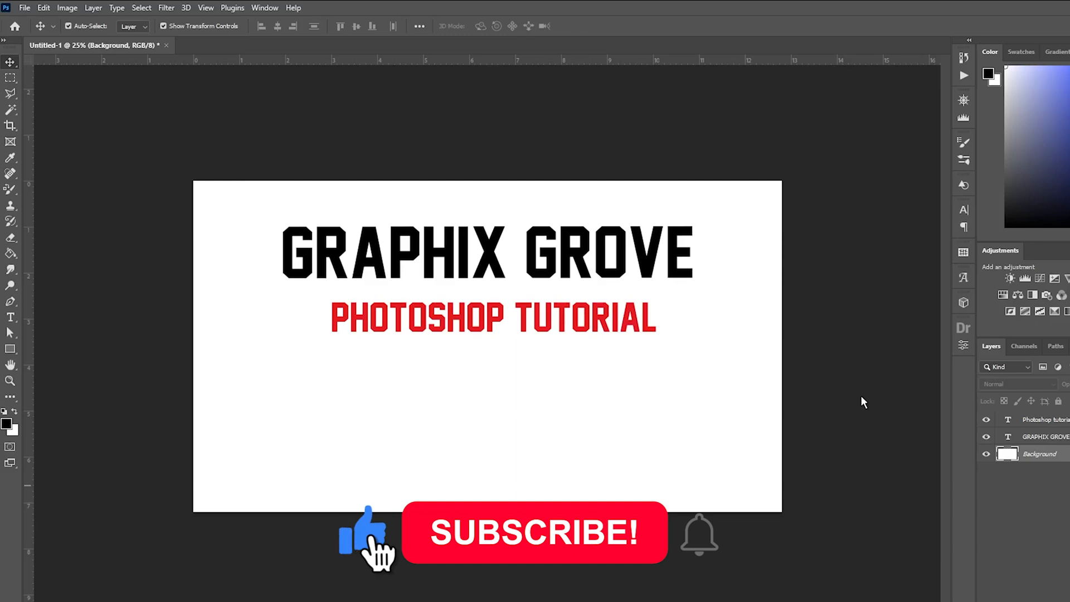
Toggle the background black and back to white to preview the inversion effect
click(534, 533)
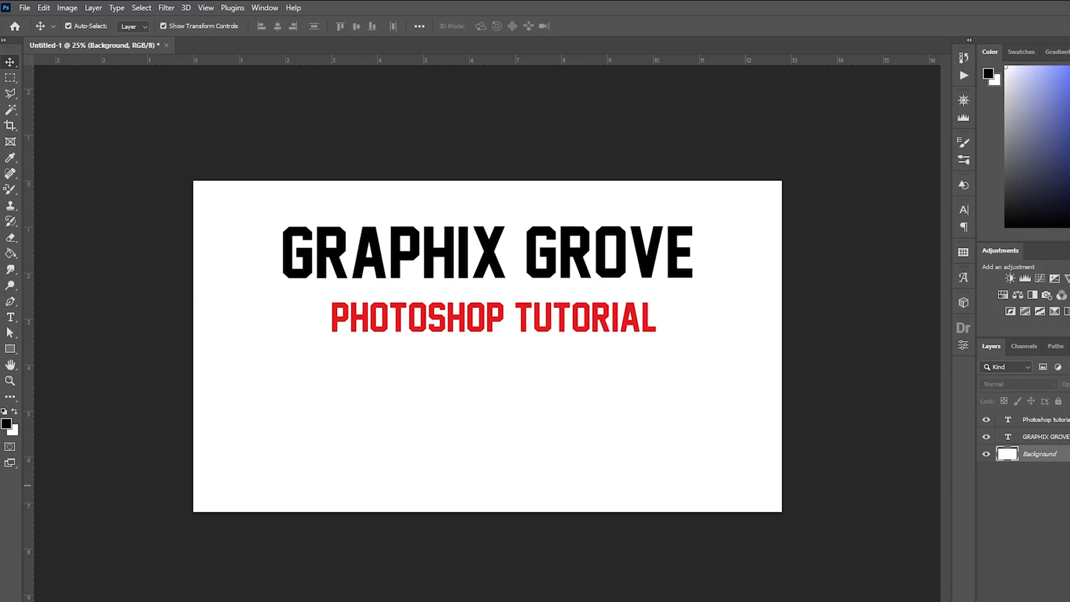
click(68, 26)
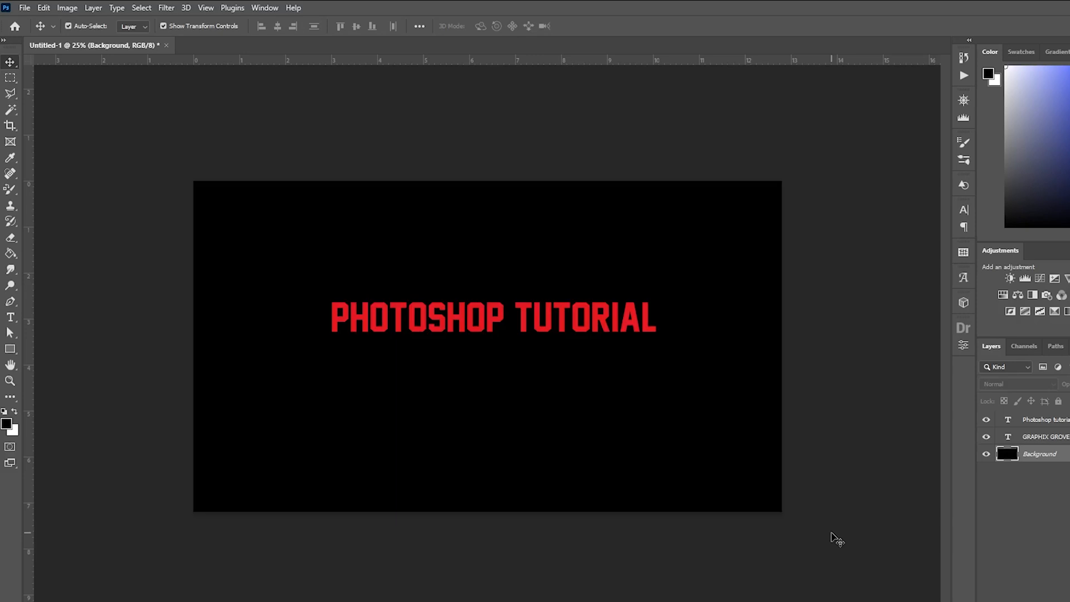
click(68, 26)
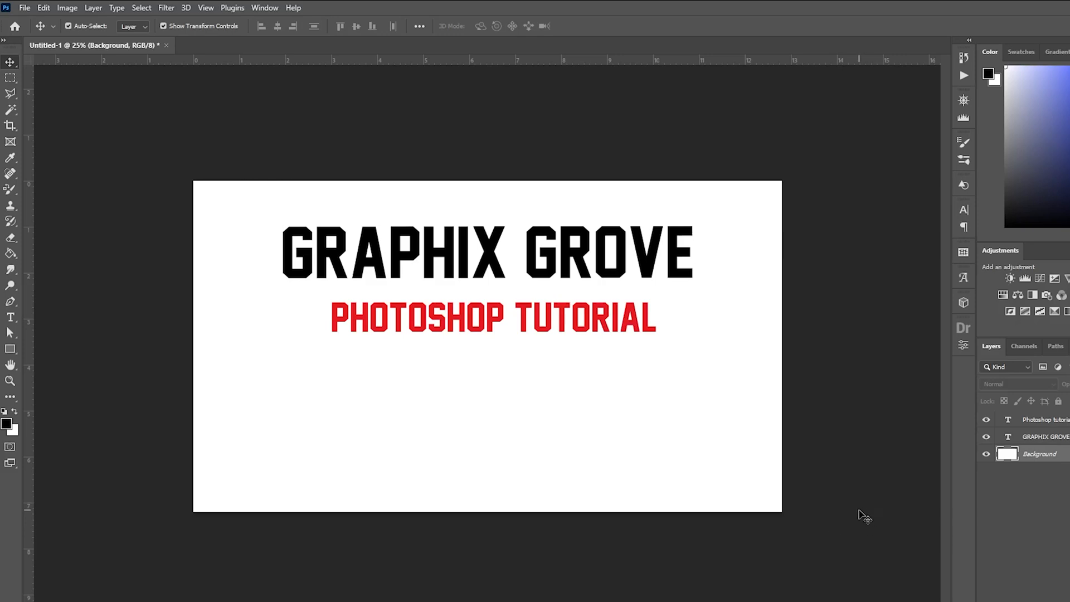
mouse_move(633, 298)
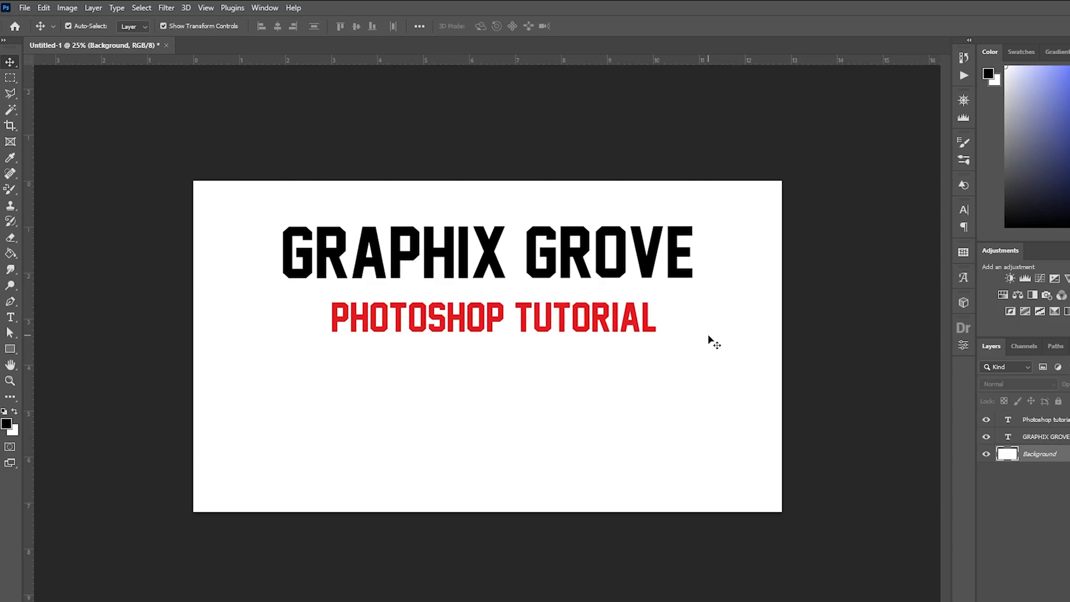
mouse_move(822, 376)
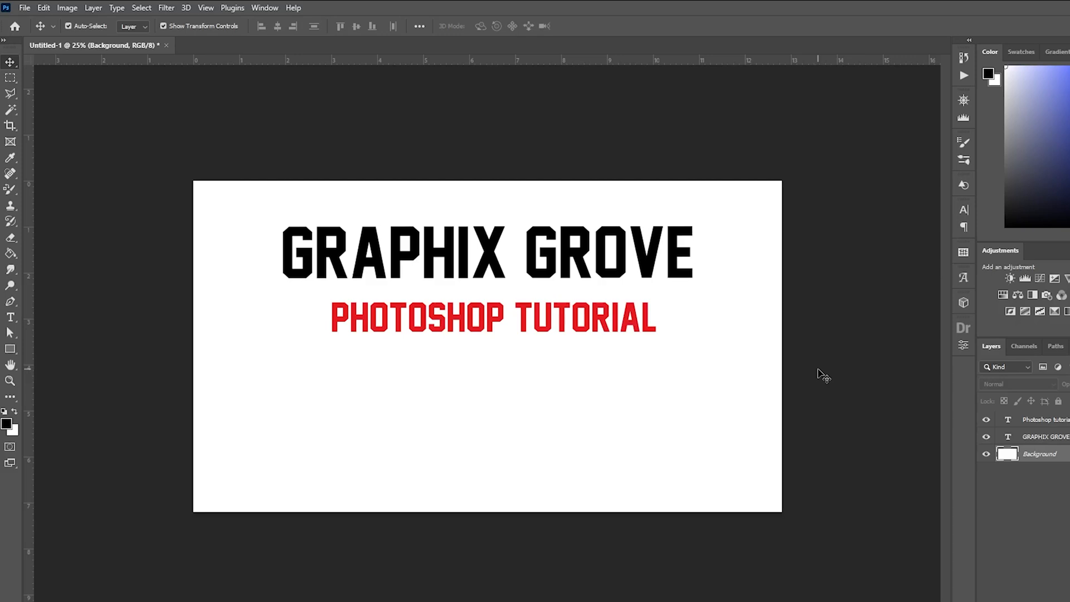
mouse_move(245, 100)
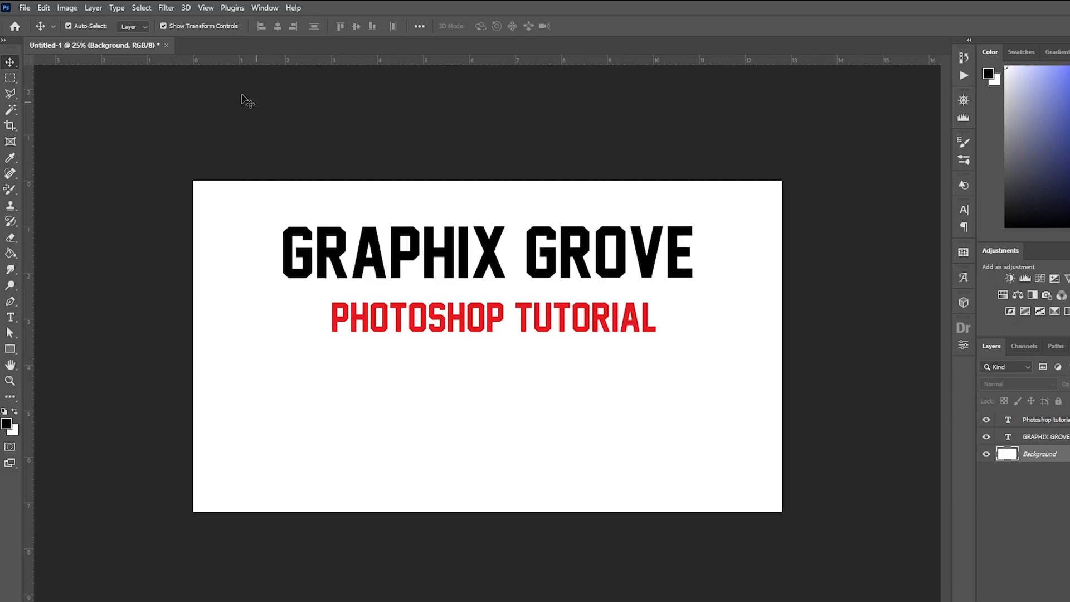
Add an Invert 1 adjustment layer above the Background via Layer > New Adjustment Layer
click(93, 8)
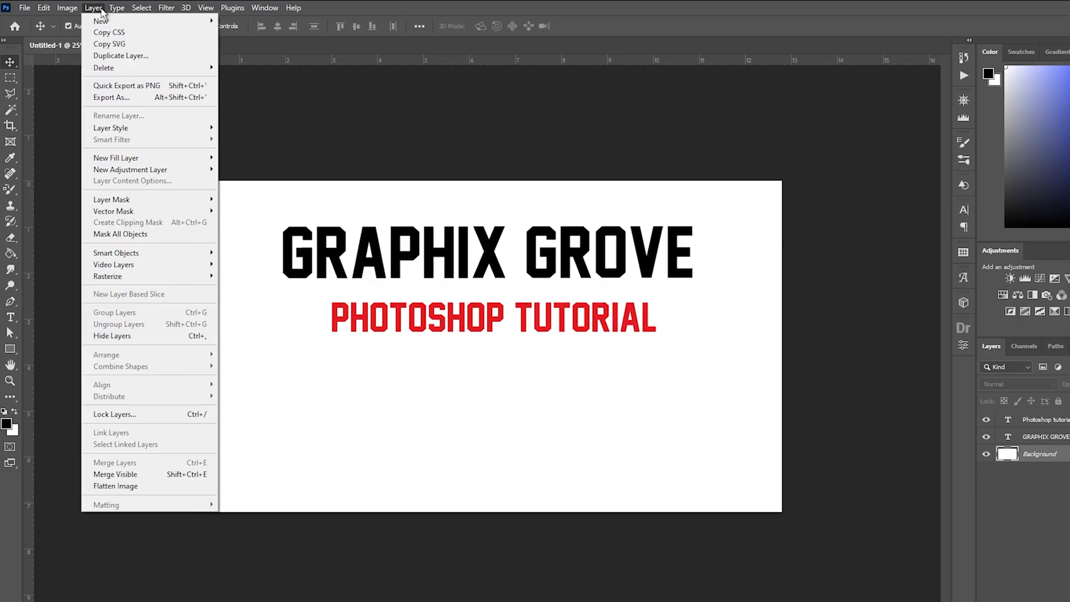
mouse_move(126, 85)
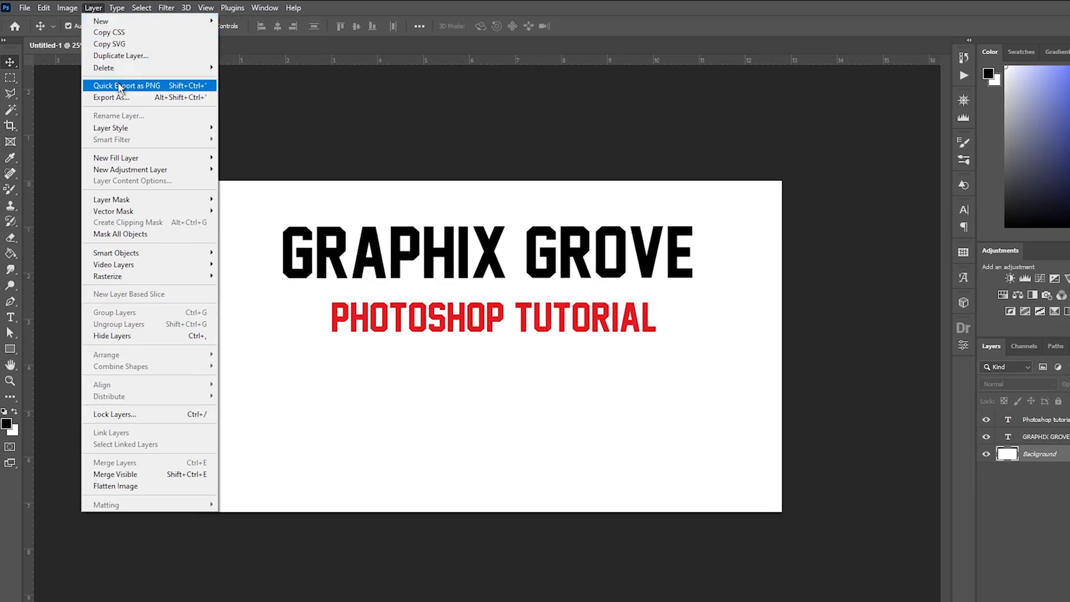
mouse_move(169, 156)
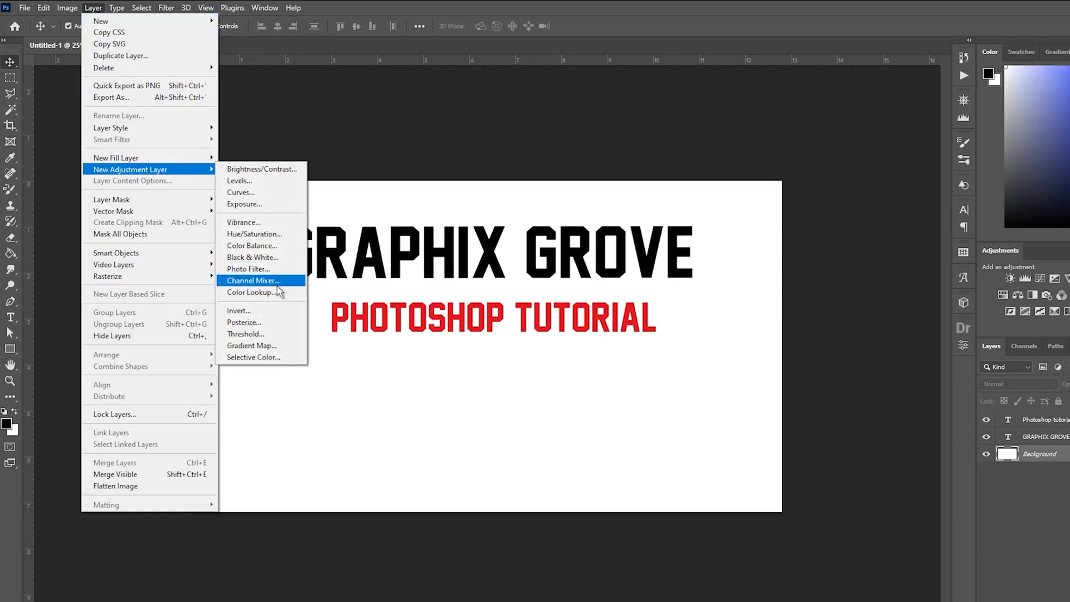
click(239, 311)
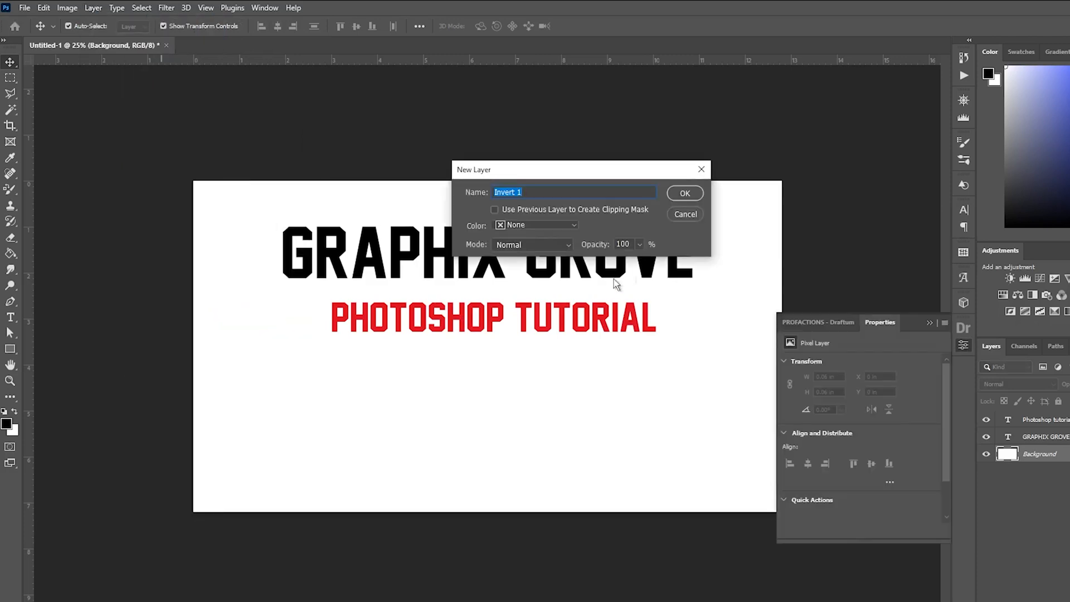
click(684, 193)
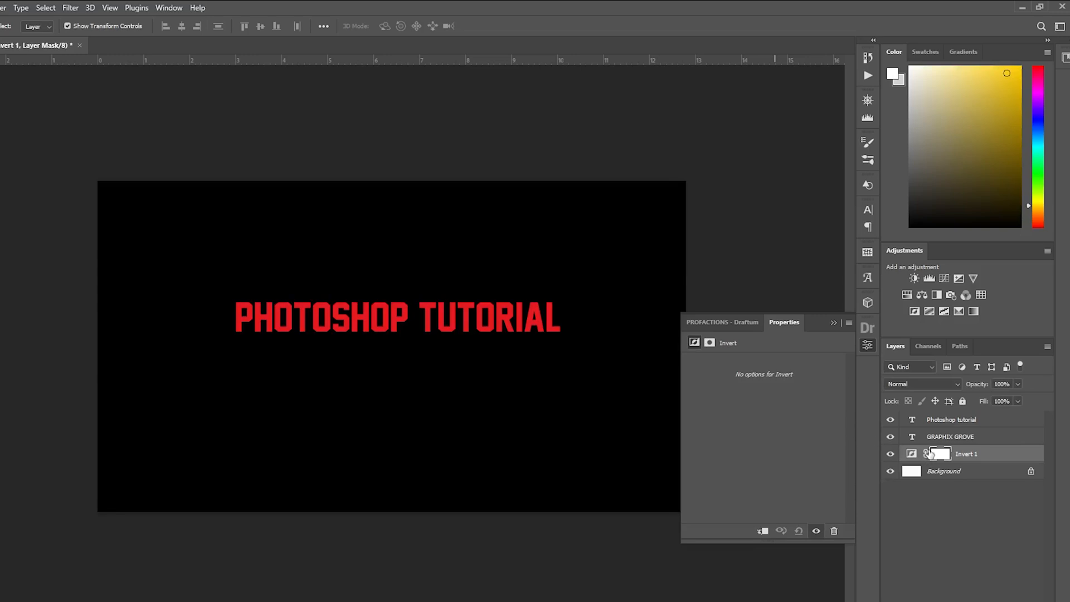
Move Invert 1 above both text layers and sweep its Opacity down and back to full
double_click(950, 419)
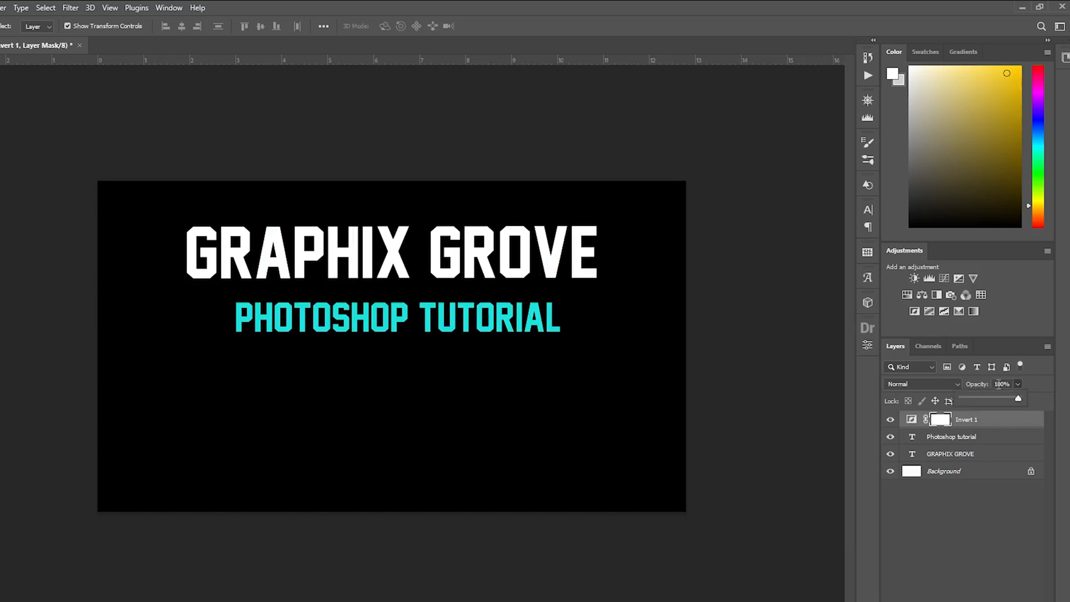
drag(1017, 399, 974, 399)
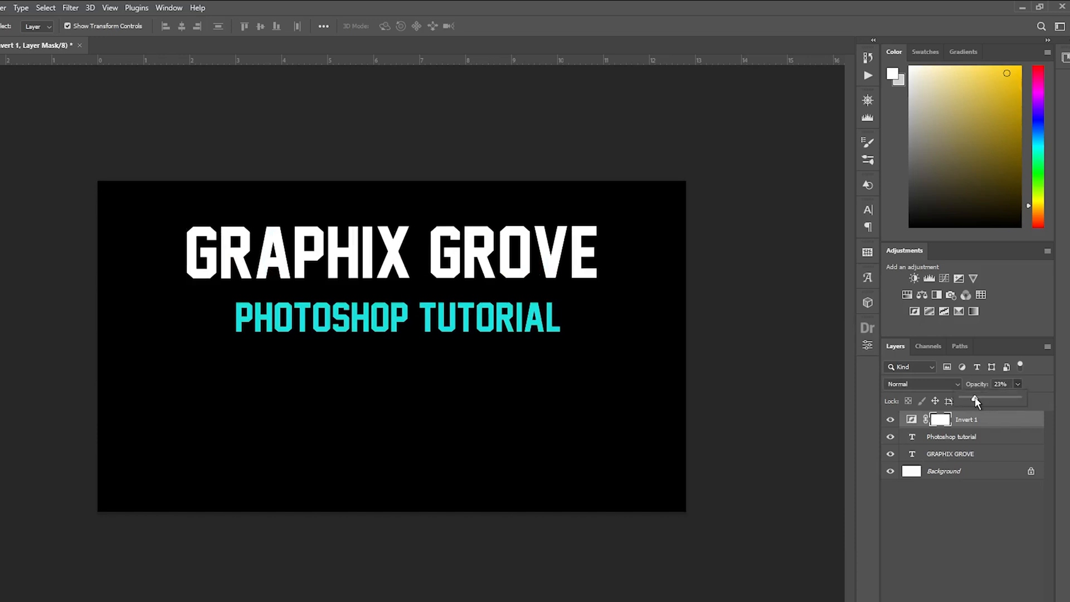
drag(973, 399, 984, 399)
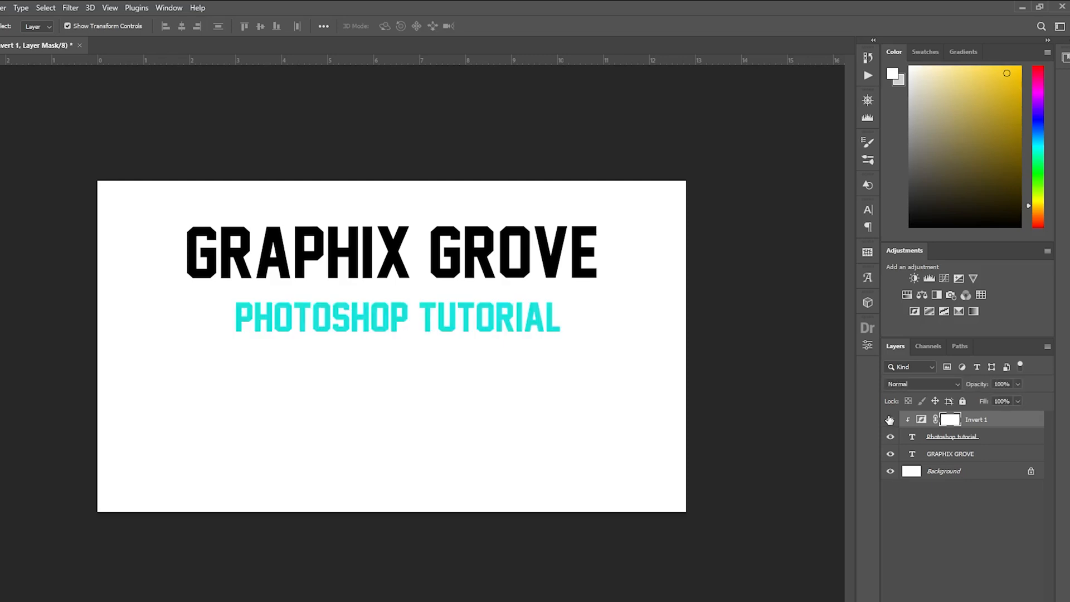
mouse_move(890, 421)
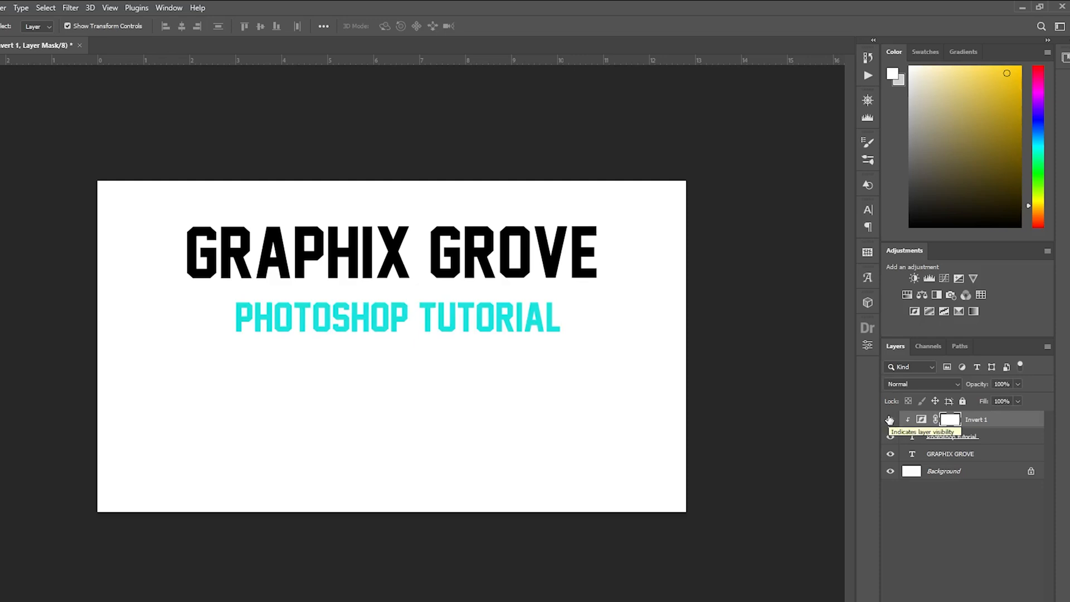